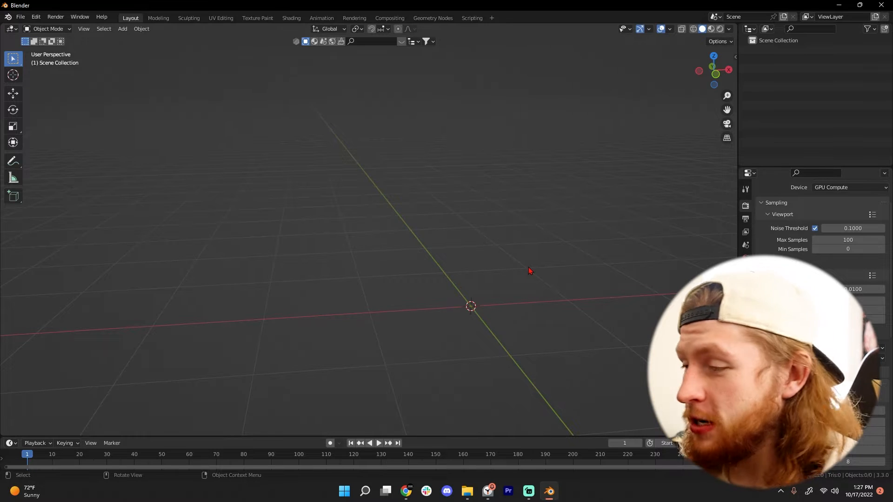
Step: Add an Arc curve and delete all its vertices, leaving an empty curve object
left_click(122, 29)
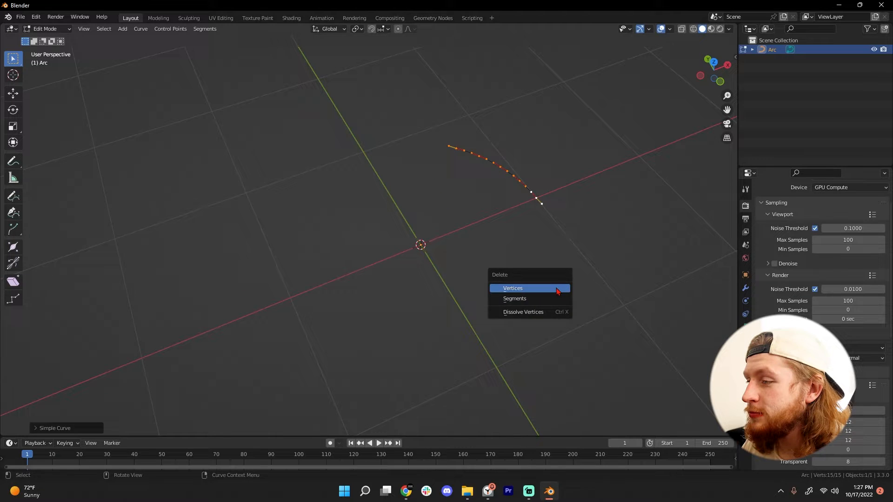
left_click(512, 288)
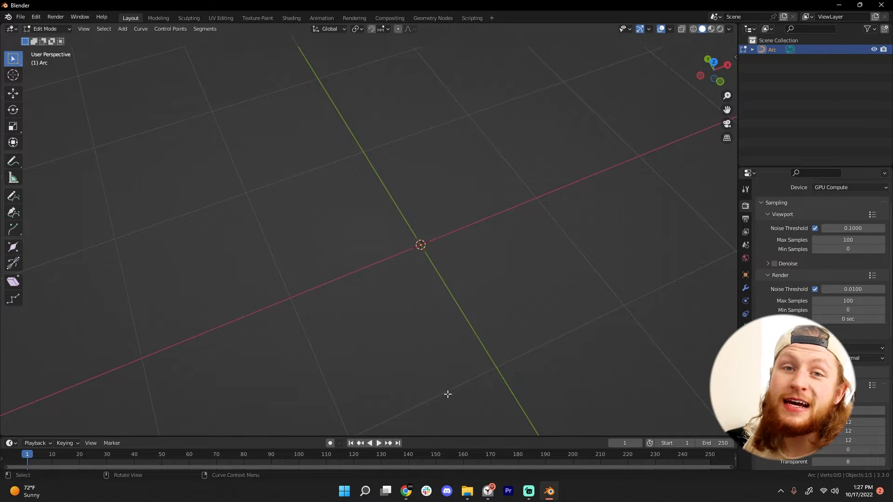
Step: Create a new Geometry Nodes tree on the Arc and search for a Curve to Mesh node
left_click(431, 18)
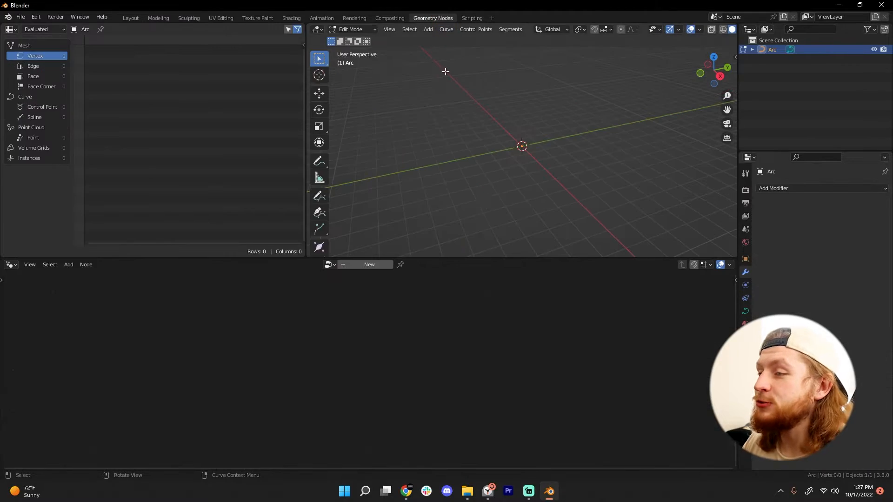
left_click(368, 264)
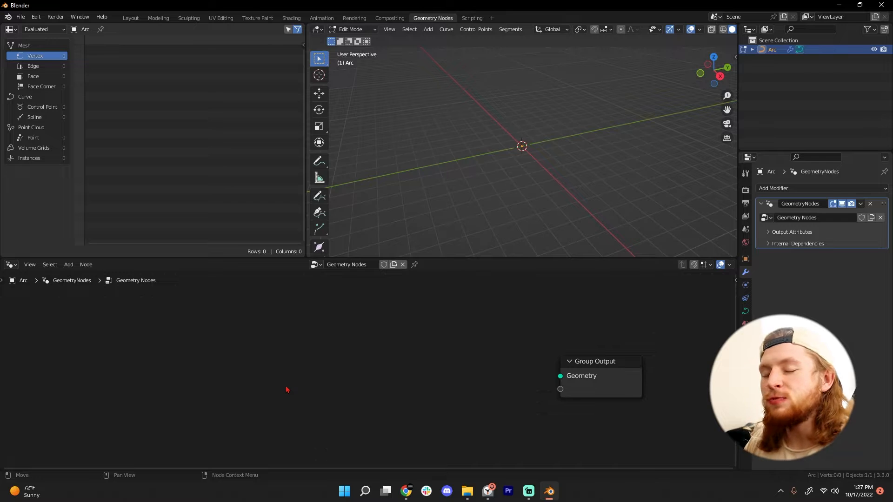
type("cu")
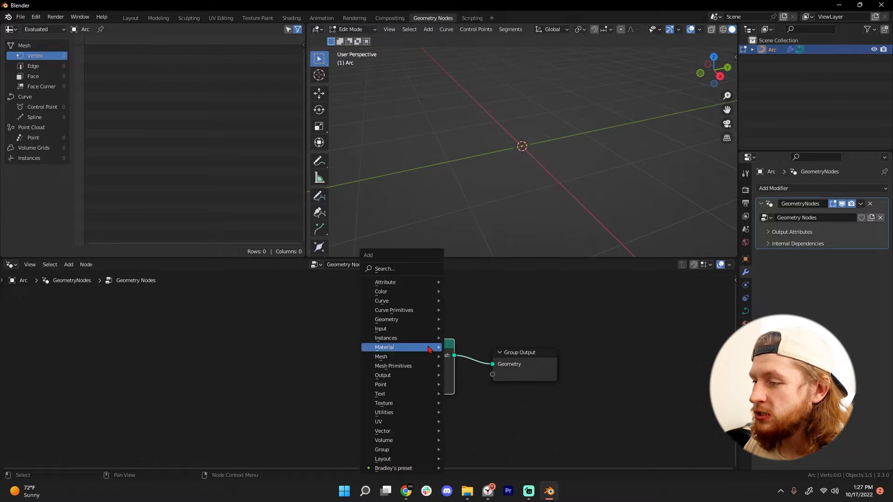
Step: Add a Spiral node and wire its curve into Curve to Mesh to form the tube
type("P")
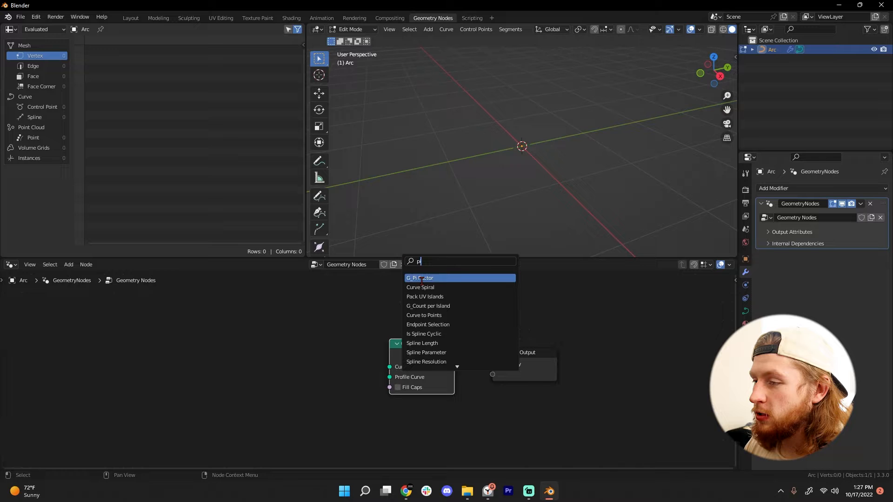
left_click(419, 288)
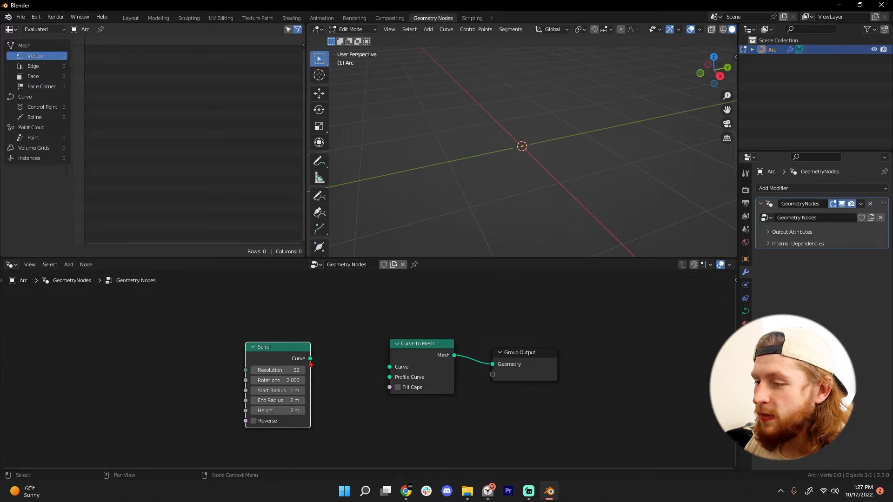
left_click_drag(310, 359, 390, 367)
type("r")
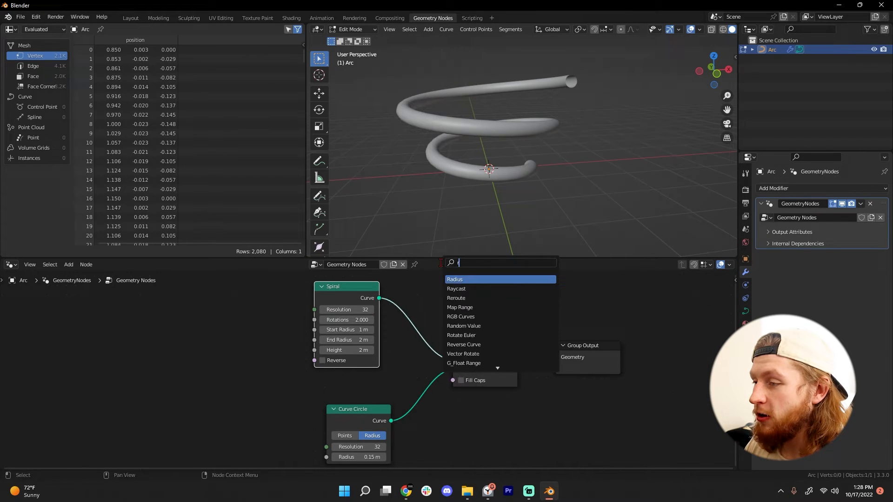
Step: Insert a Set Curve Radius node after the Spiral and search for a Spline Parameter node
type("set re")
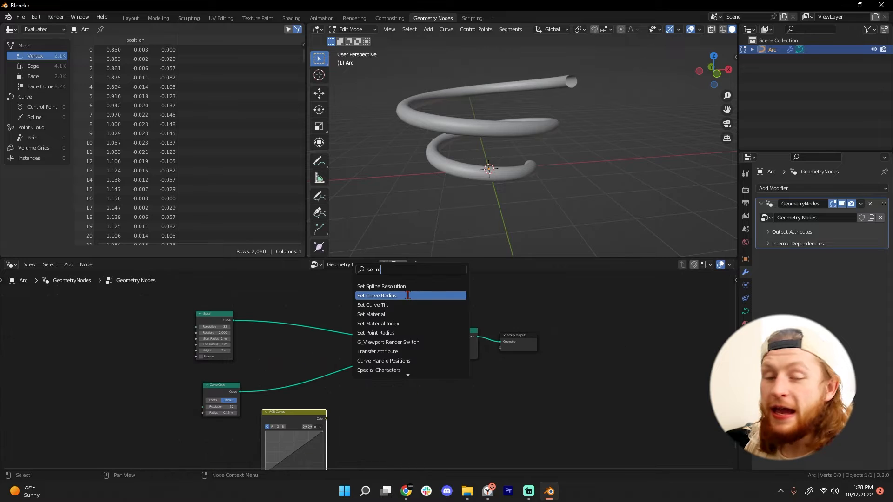
left_click(376, 296)
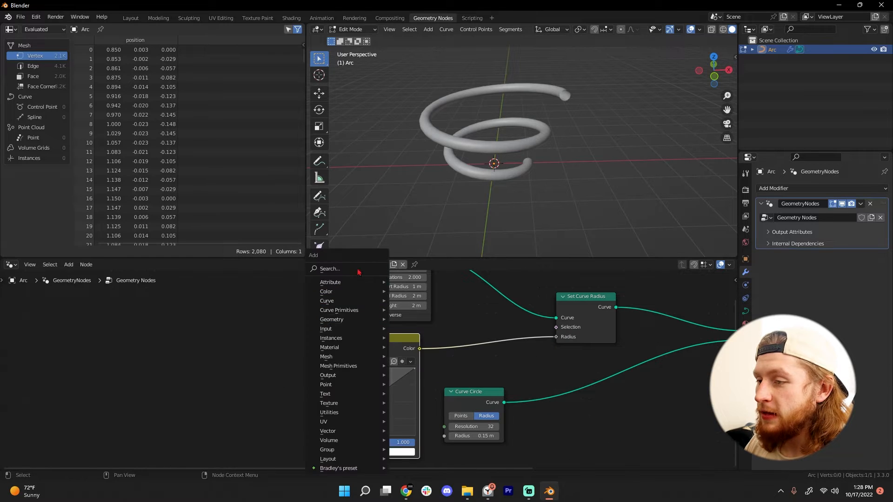
type("spline per")
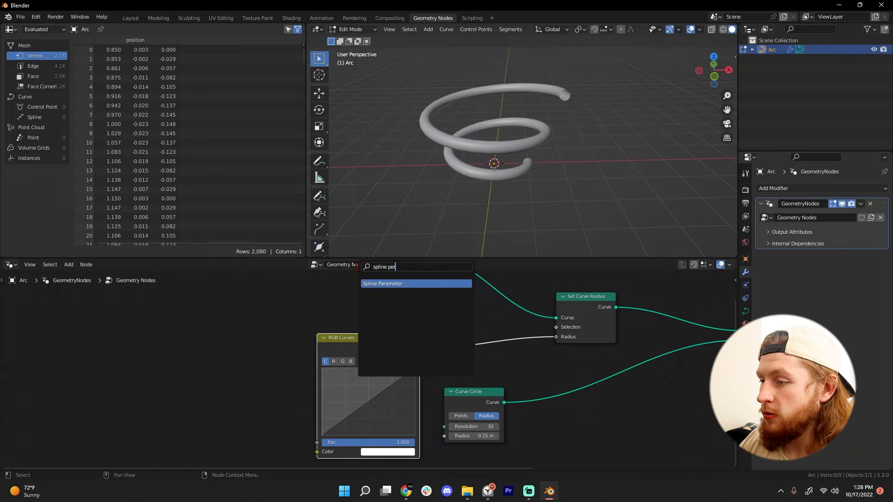